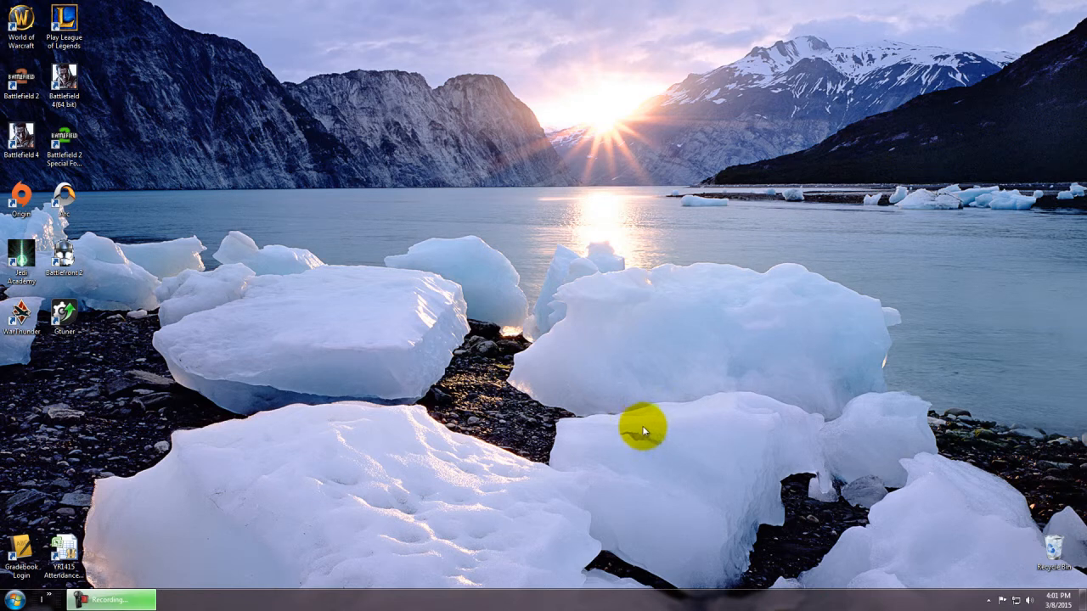
mouse_move(635, 428)
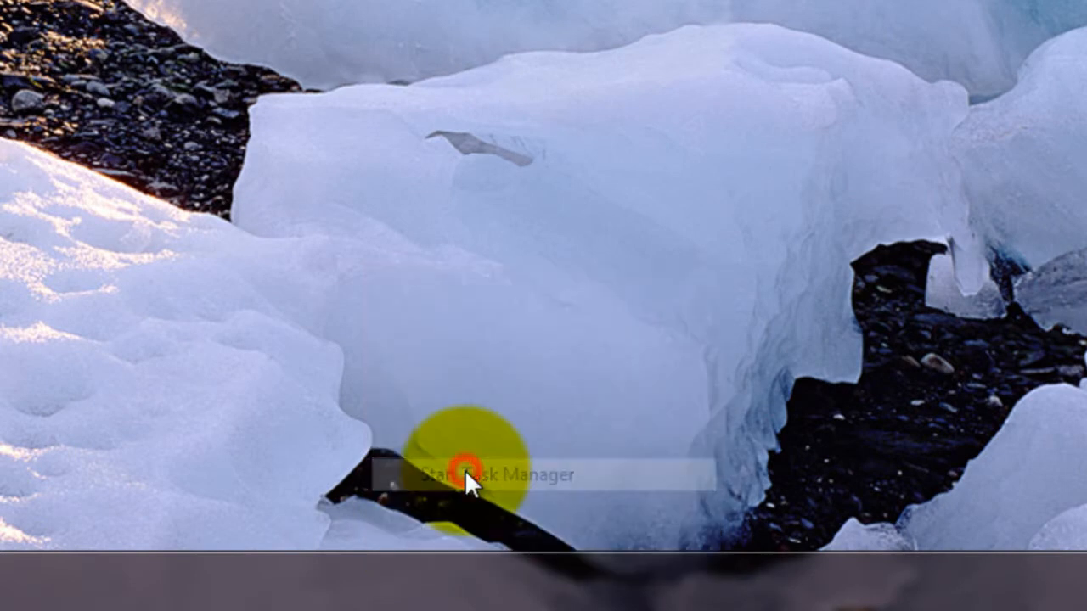
Step: Start Windows Task Manager to review the four-thread CPU usage history
click(465, 475)
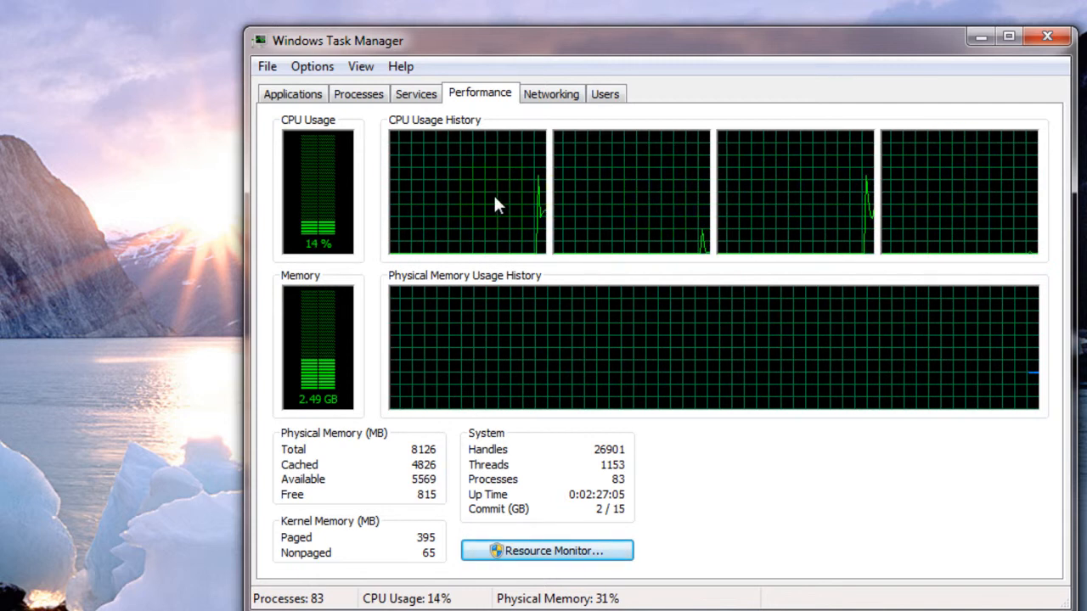
mouse_move(932, 202)
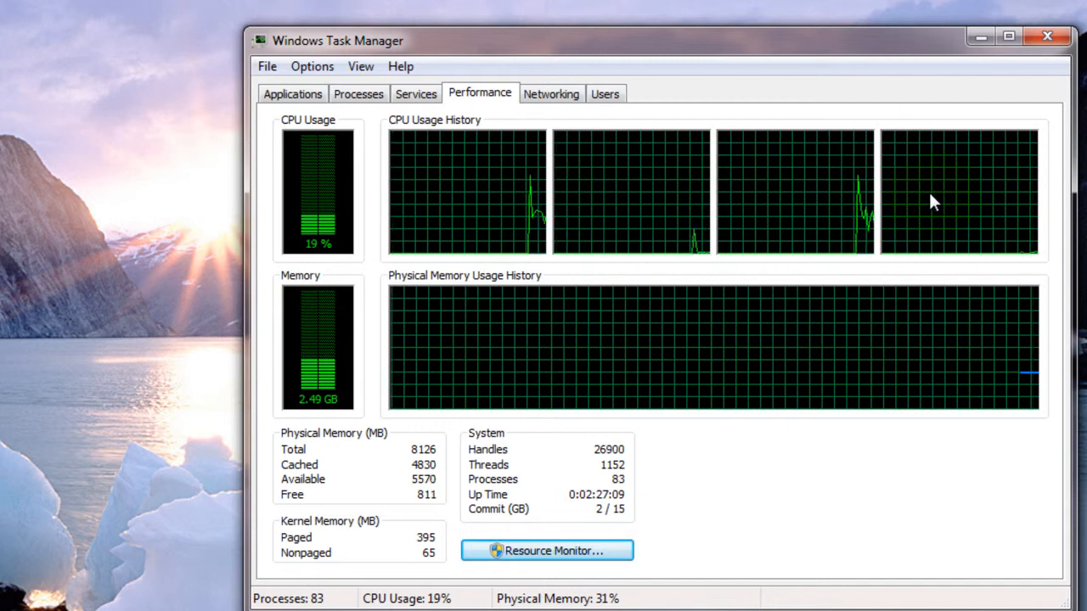
mouse_move(642, 202)
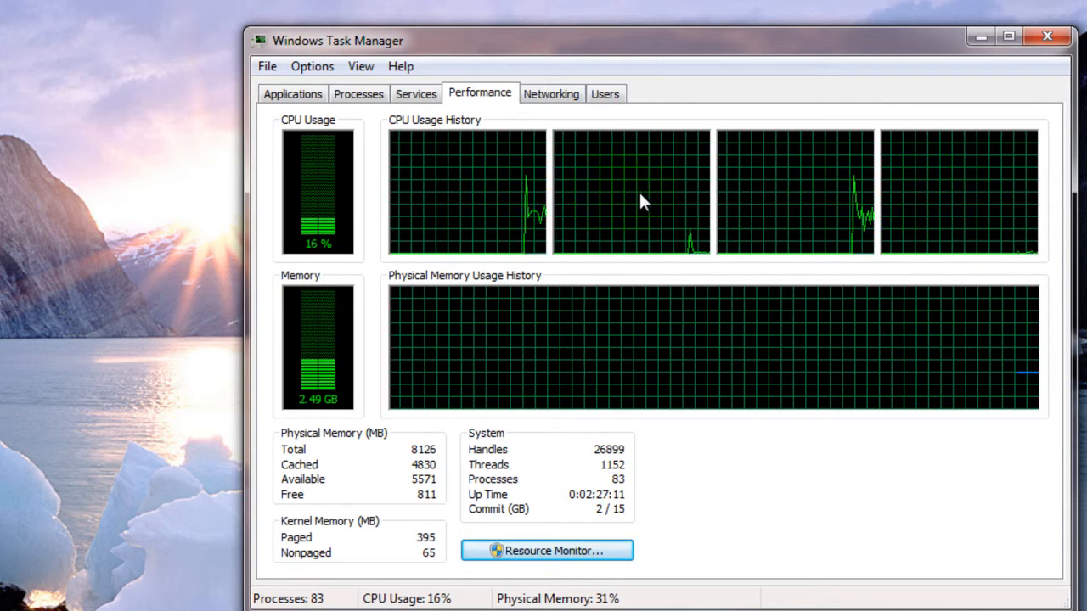
mouse_move(620, 211)
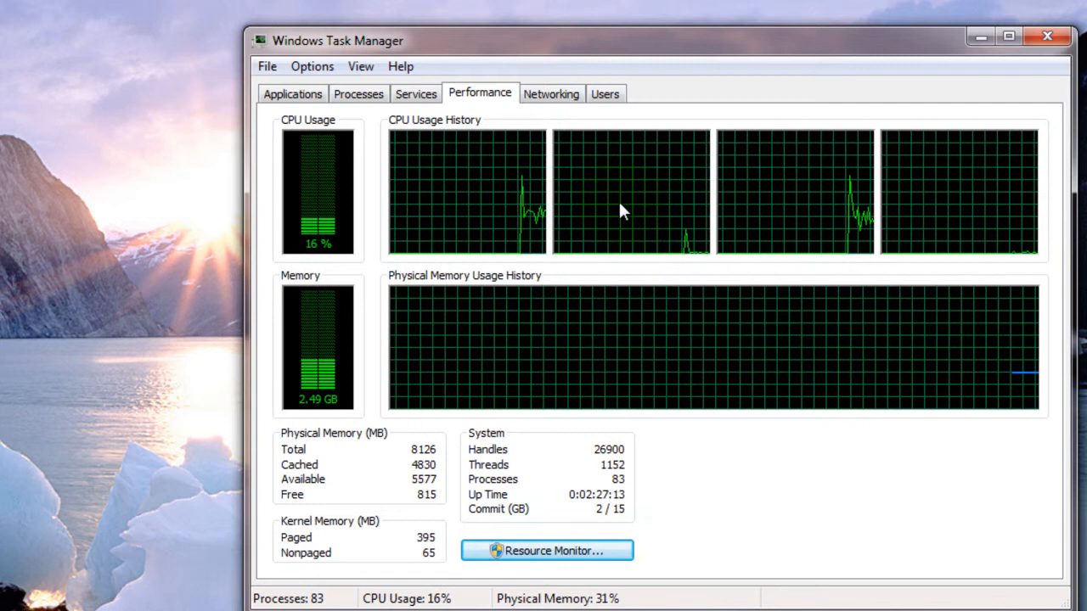
mouse_move(846, 212)
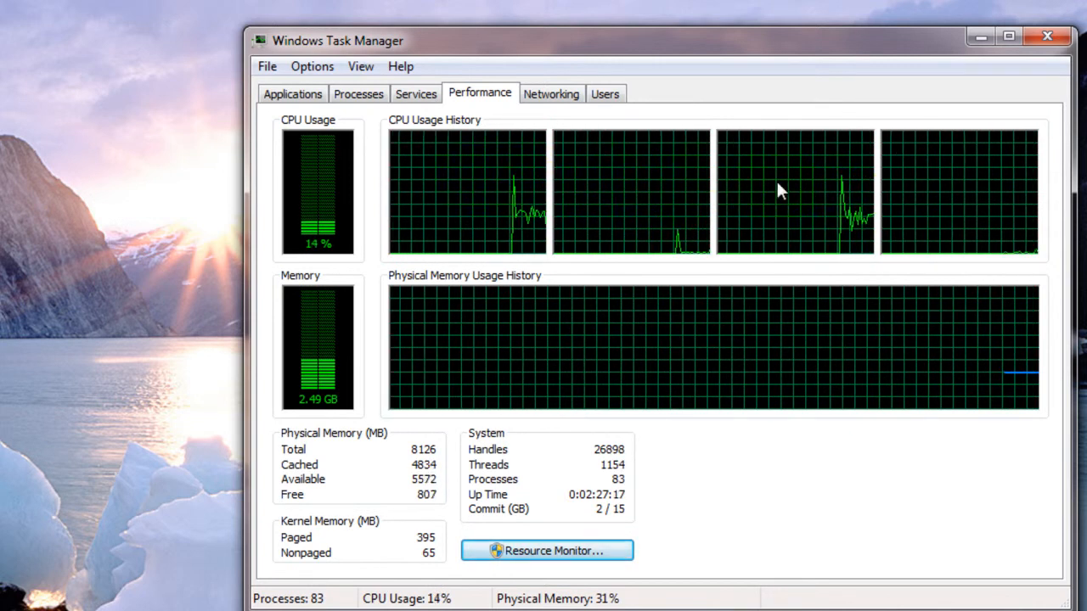
mouse_move(802, 197)
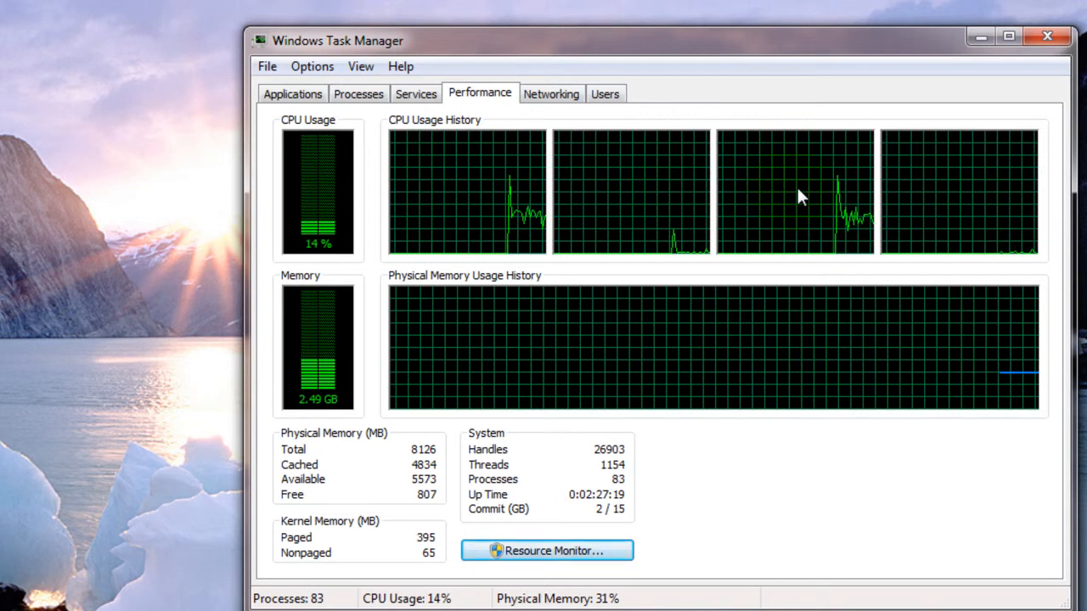
mouse_move(506, 175)
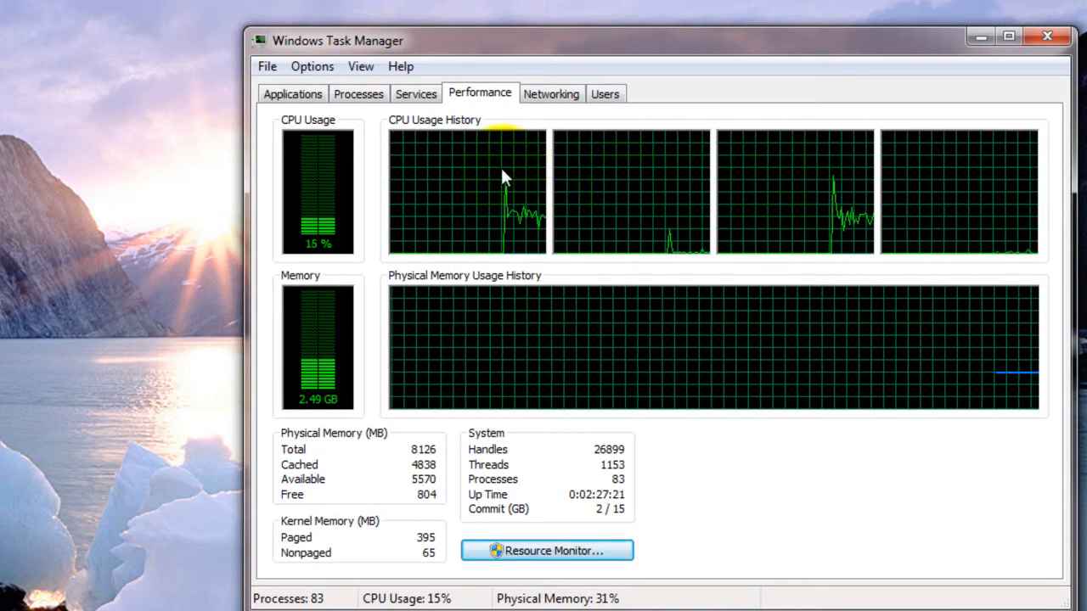
mouse_move(805, 180)
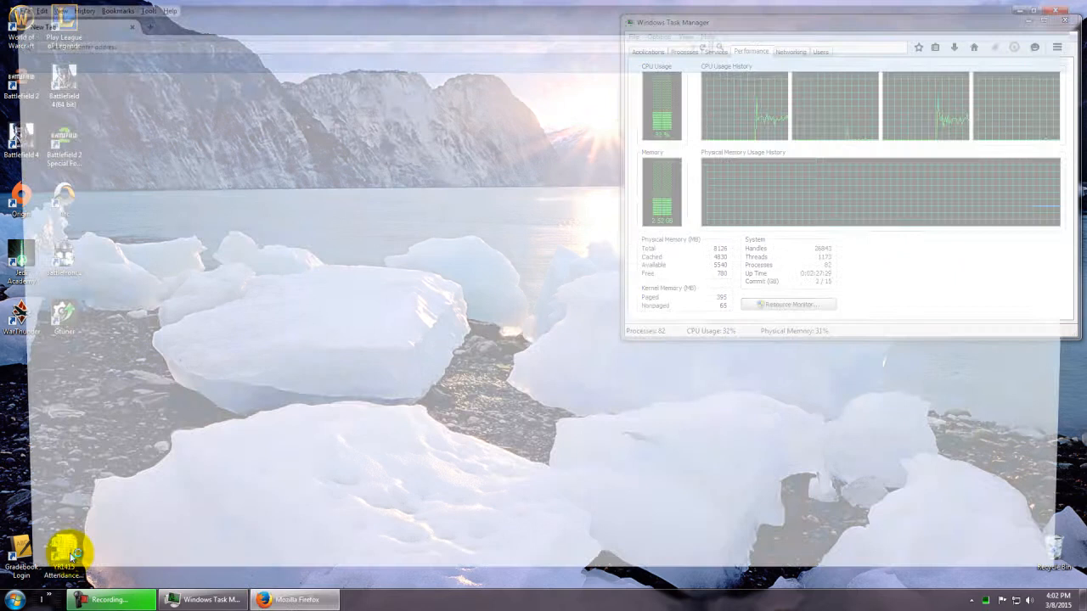
click(296, 600)
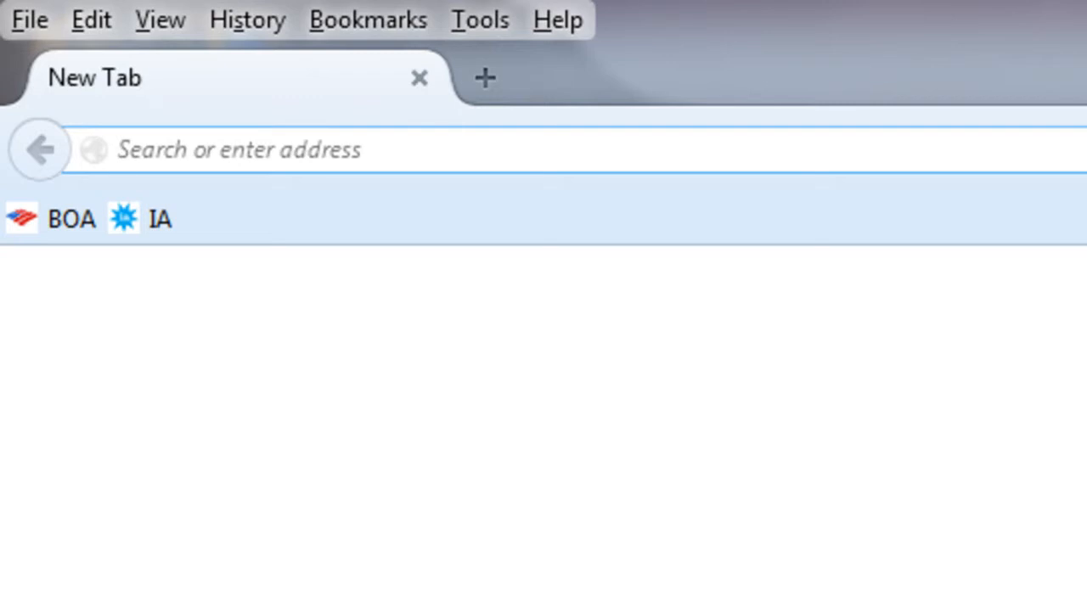
text(www.cpuid.com)
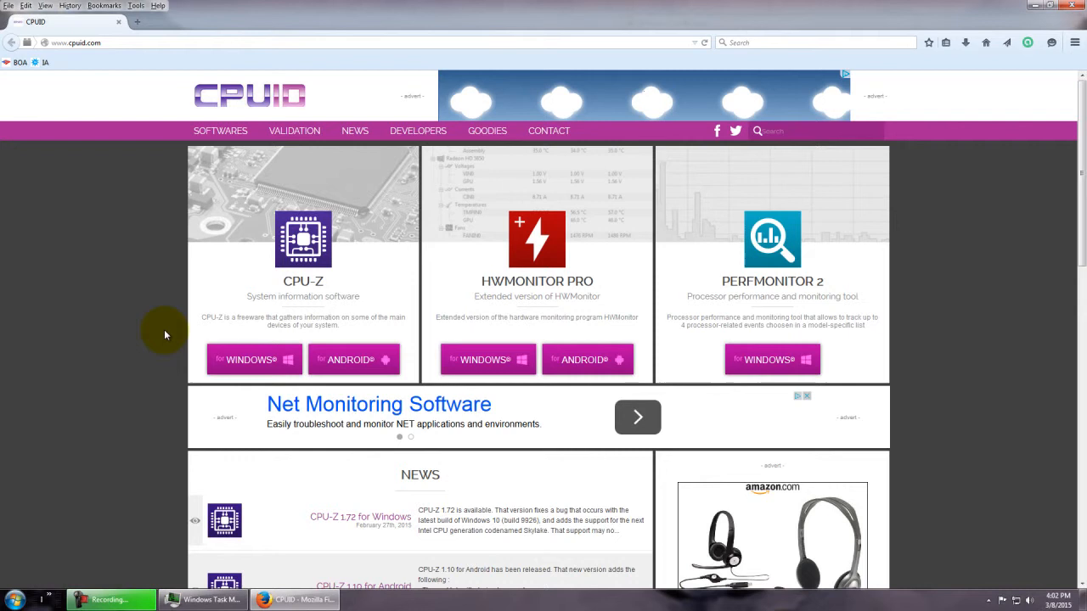
mouse_move(768, 246)
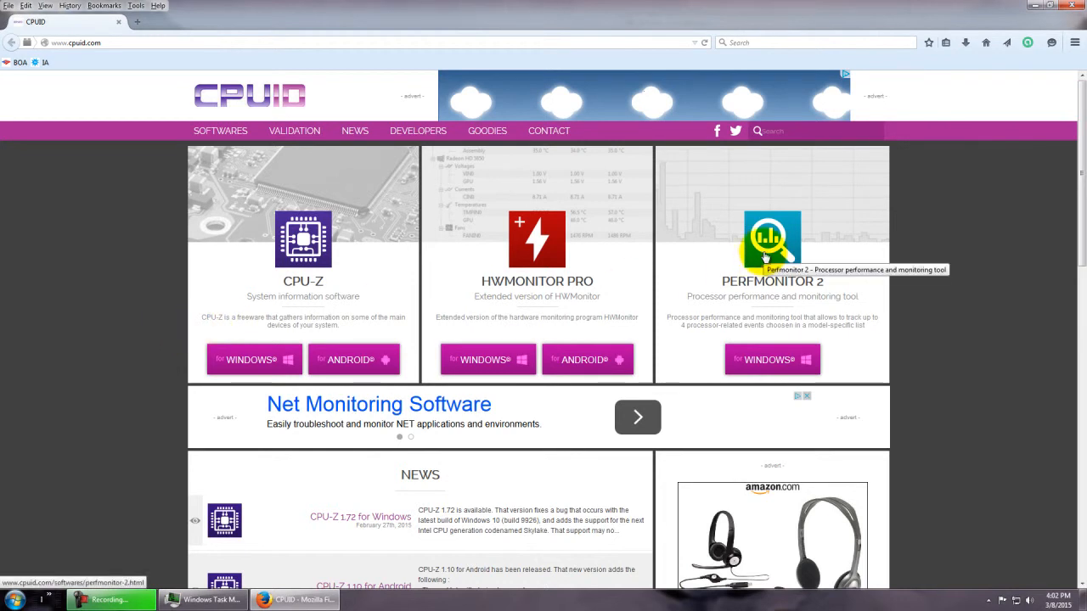
mouse_move(537, 255)
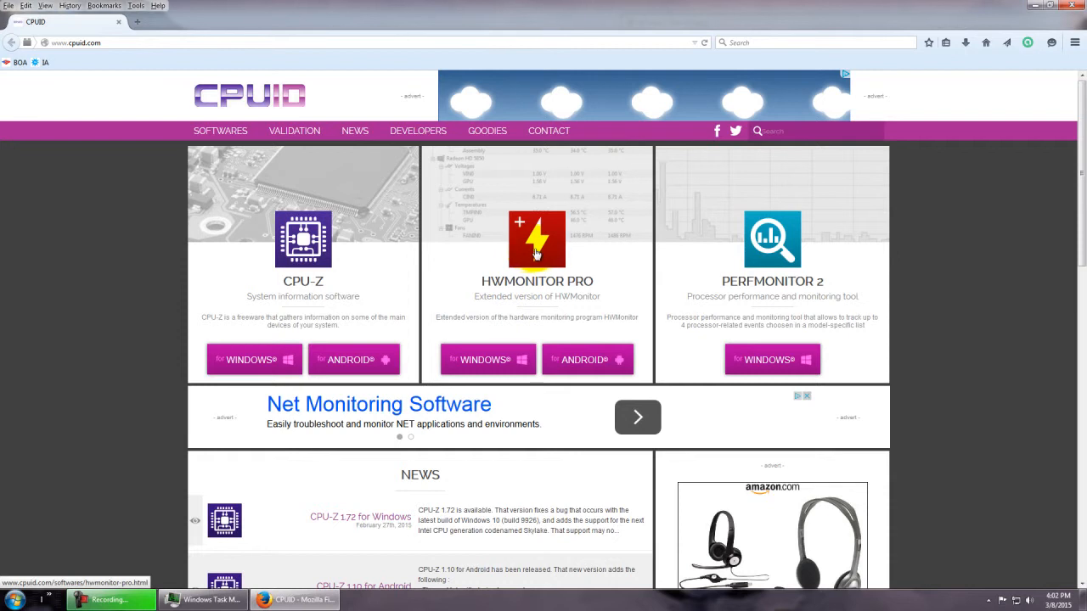
scroll(down, 3)
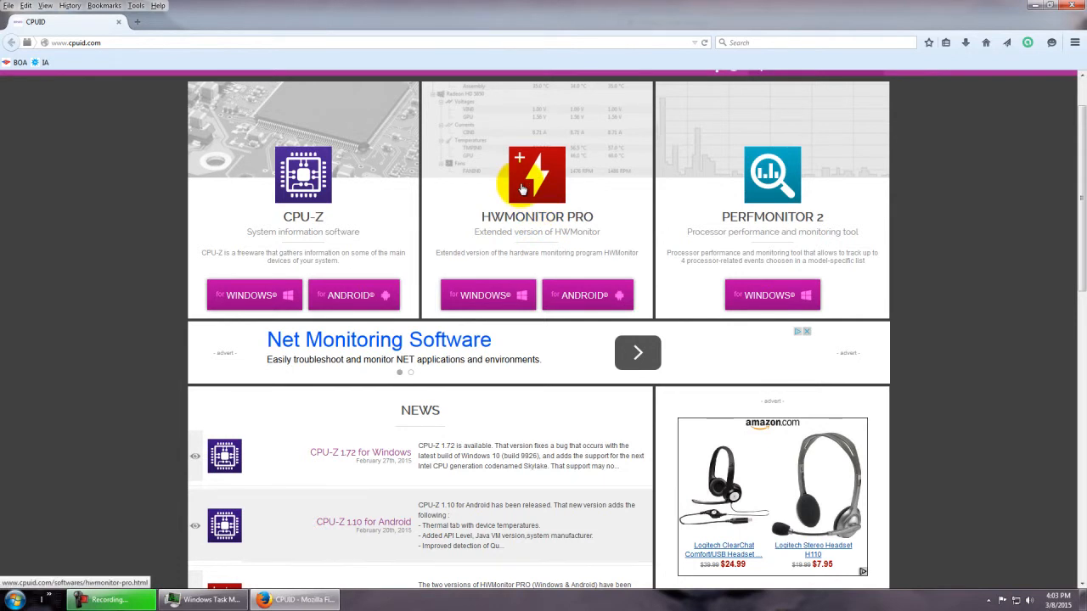
mouse_move(523, 185)
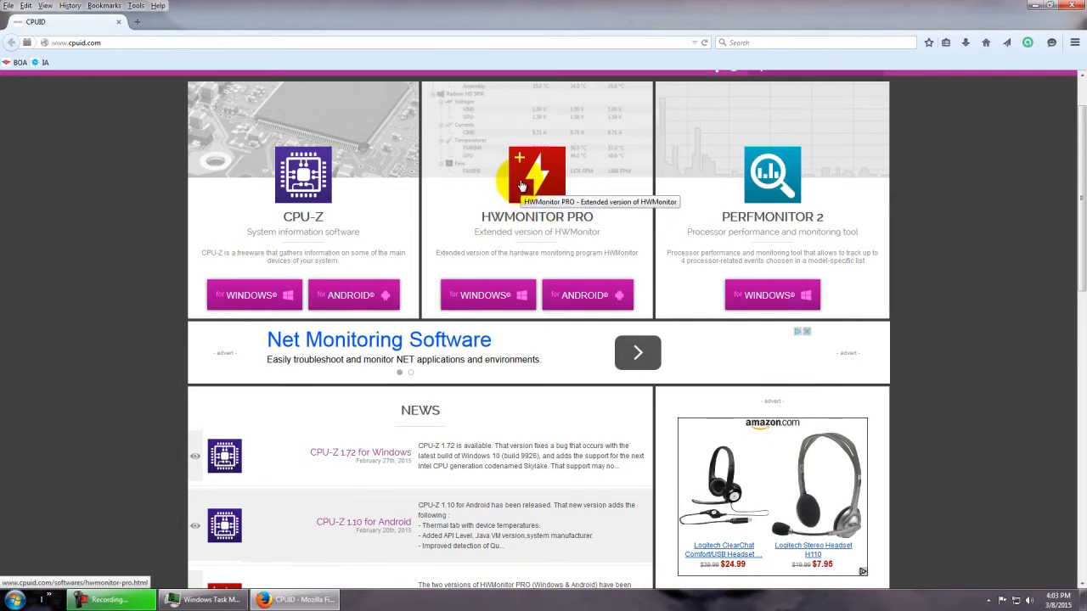
mouse_move(445, 168)
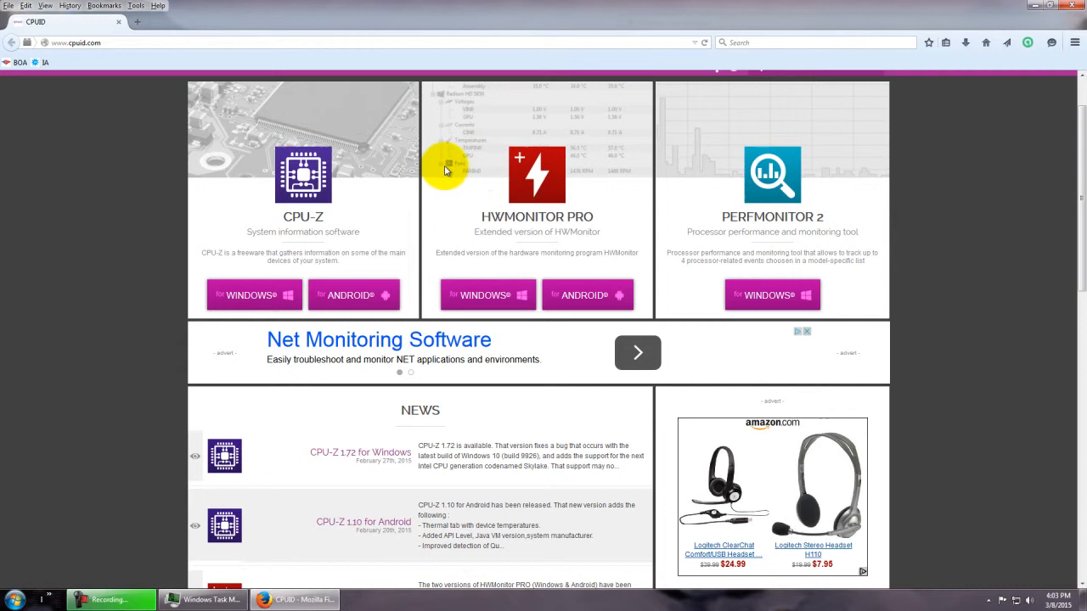
mouse_move(302, 175)
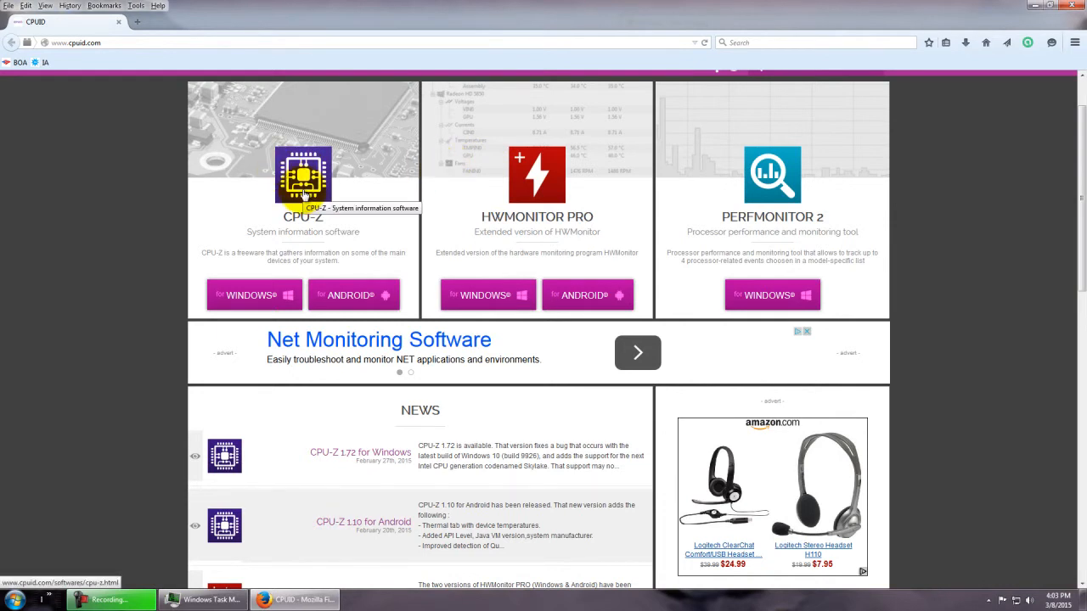
Step: Browse the CPU-Z product page's English/Chinese setup and zip download choices
click(303, 175)
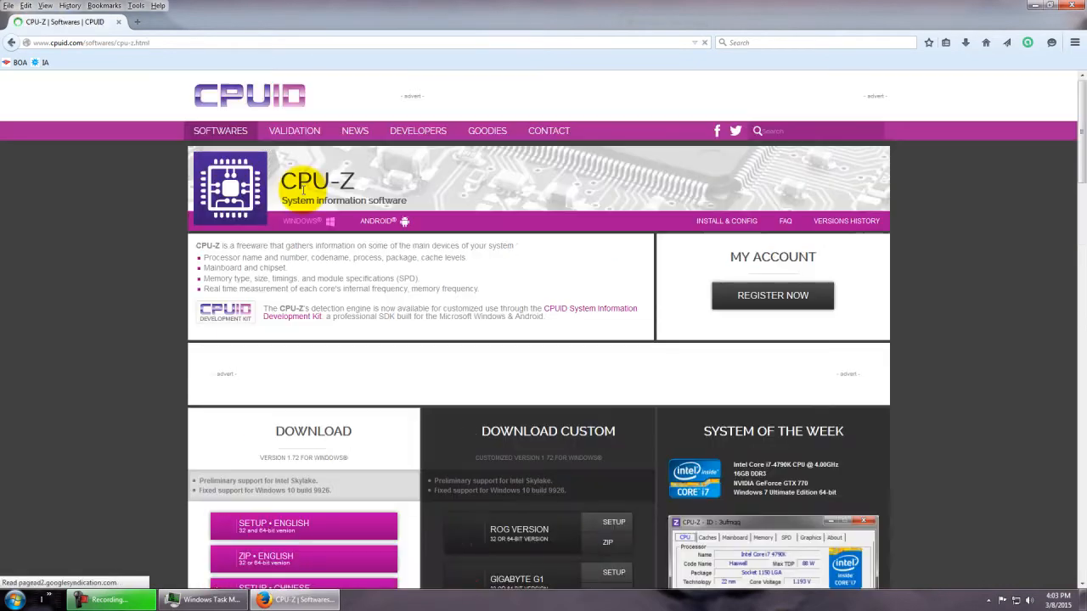
scroll(down, 3)
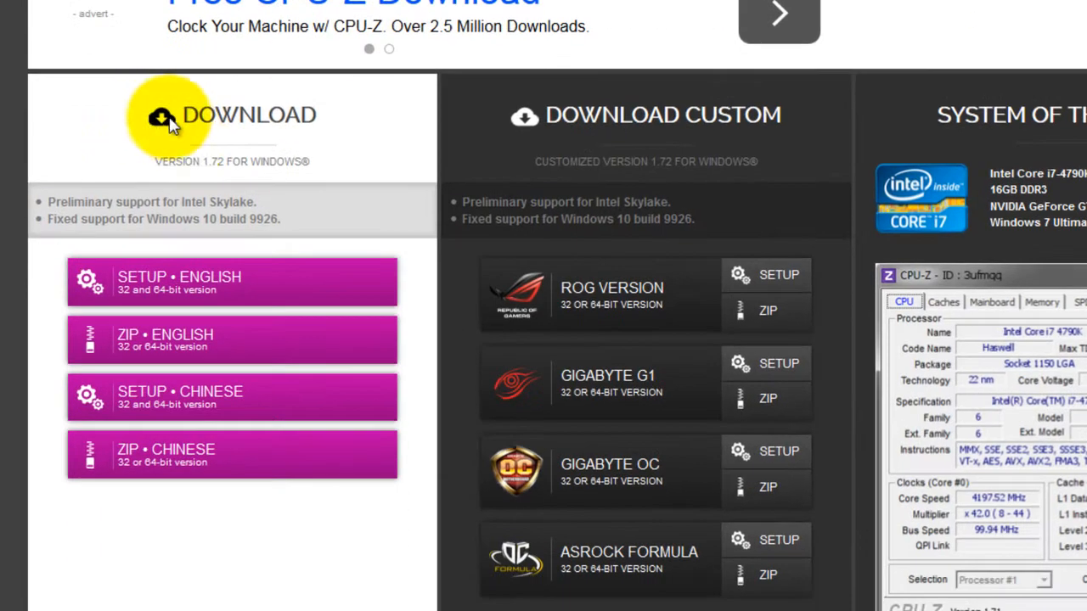
mouse_move(162, 289)
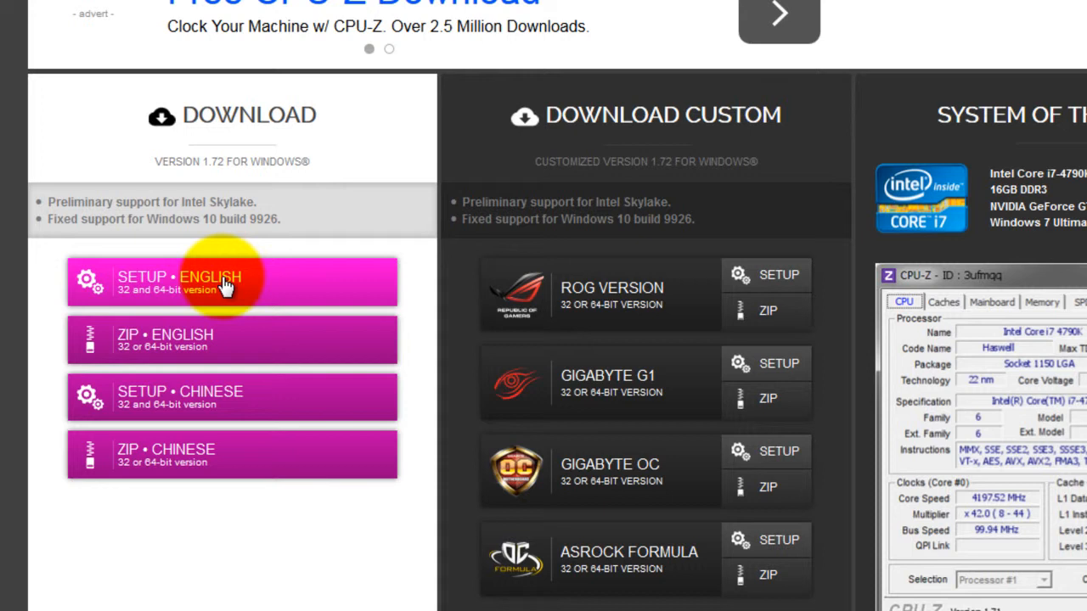
mouse_move(185, 346)
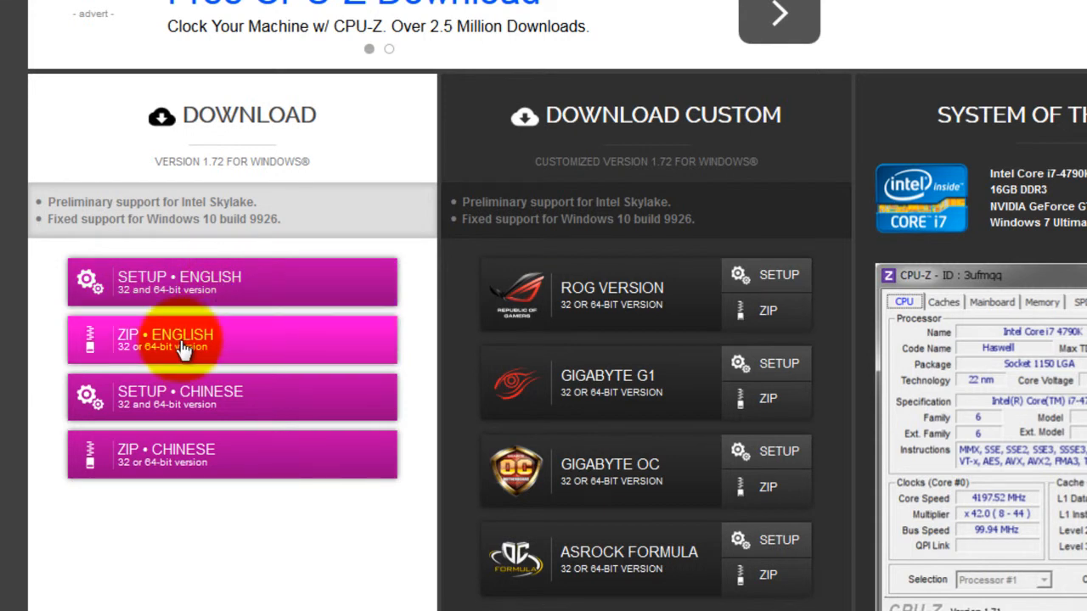
mouse_move(207, 281)
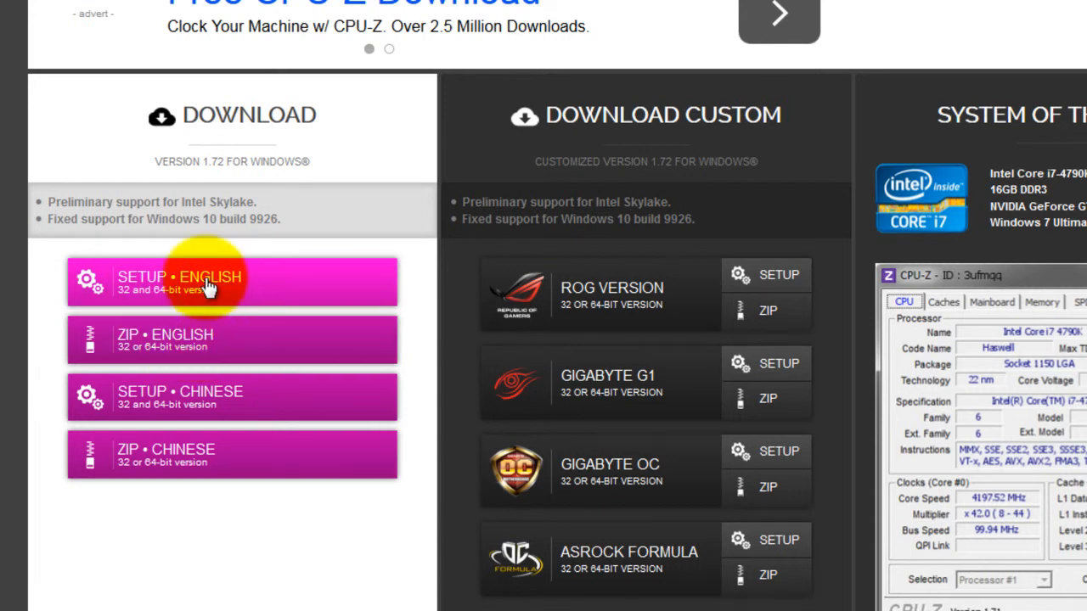
mouse_move(649, 123)
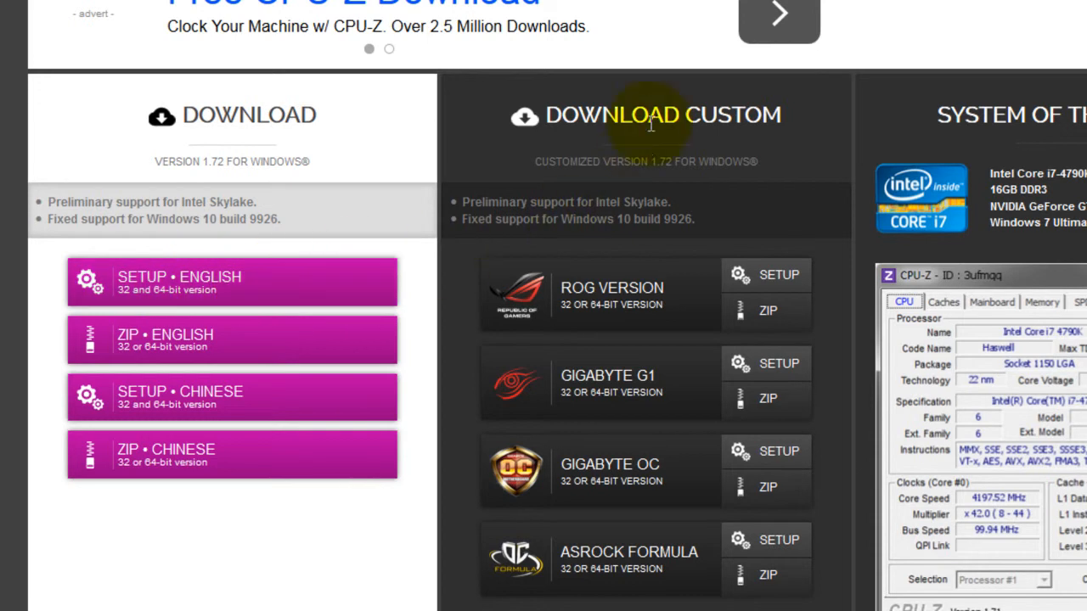
mouse_move(647, 293)
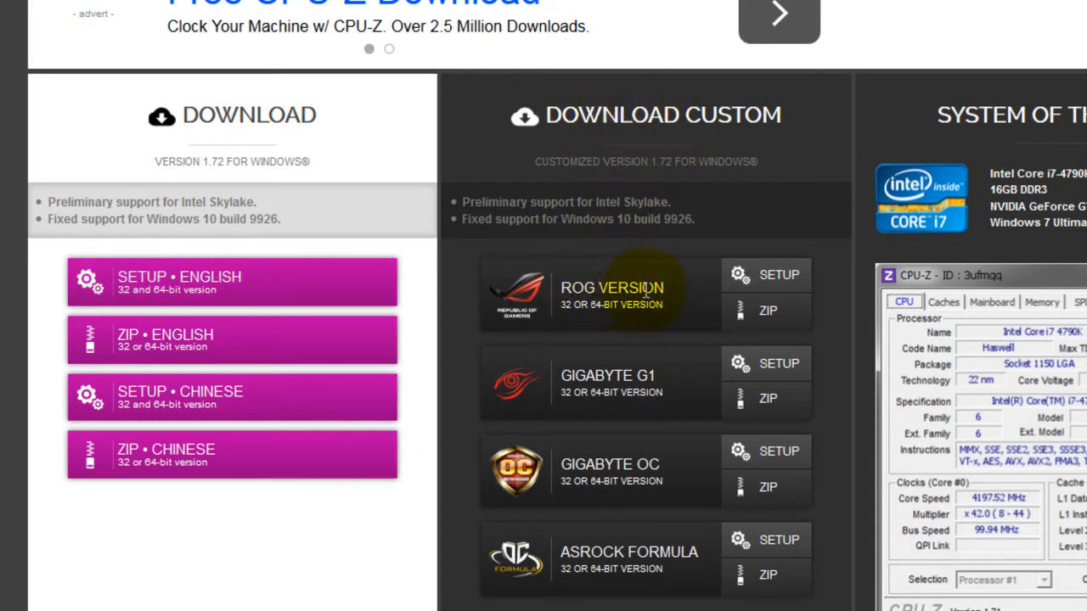
mouse_move(677, 306)
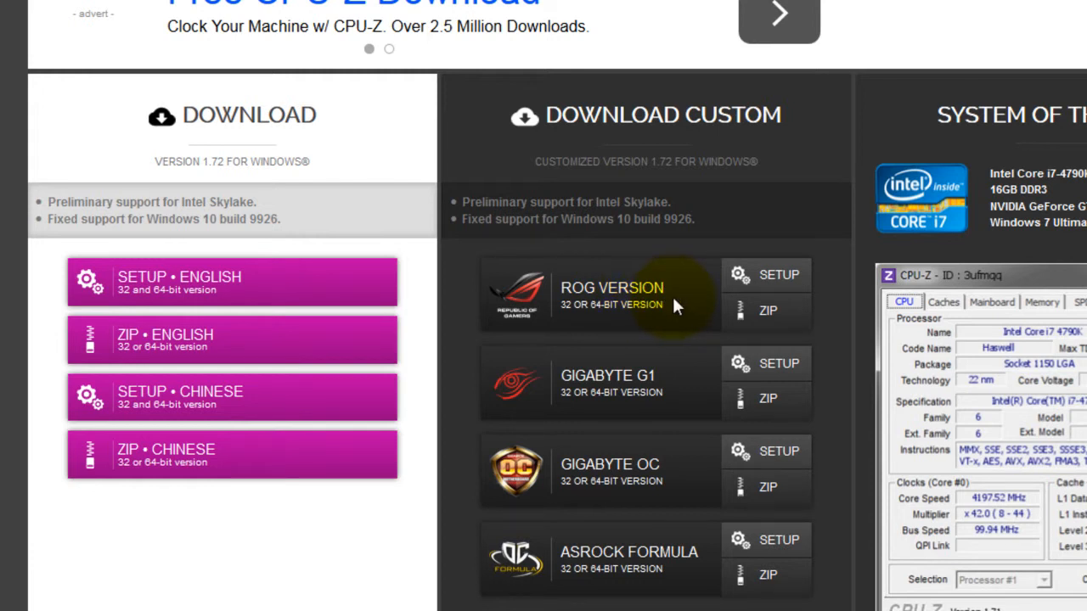
mouse_move(533, 471)
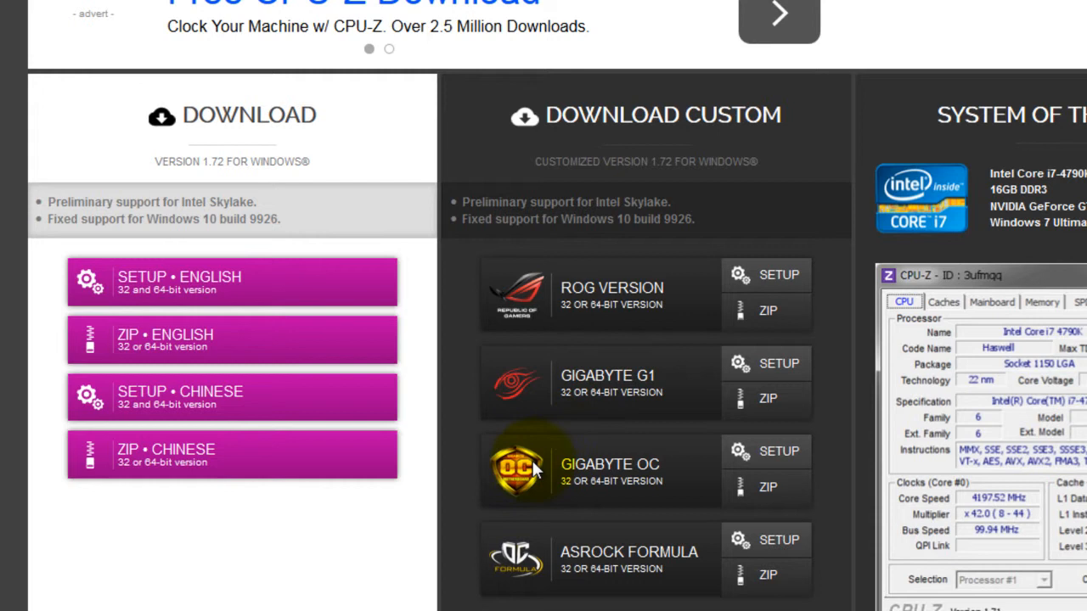
mouse_move(628, 569)
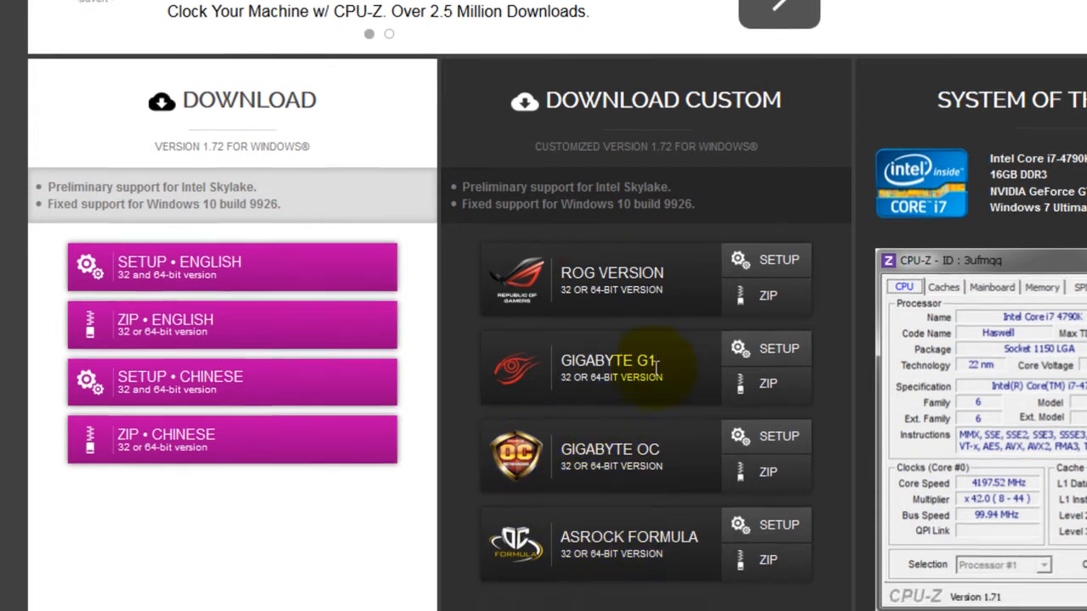
scroll(down, 3)
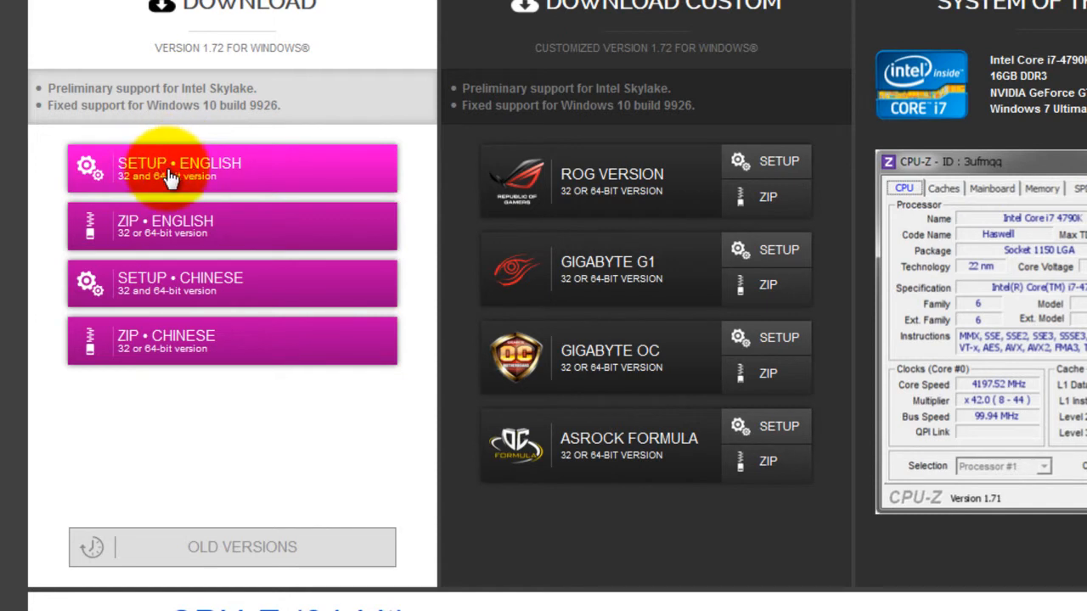
mouse_move(228, 156)
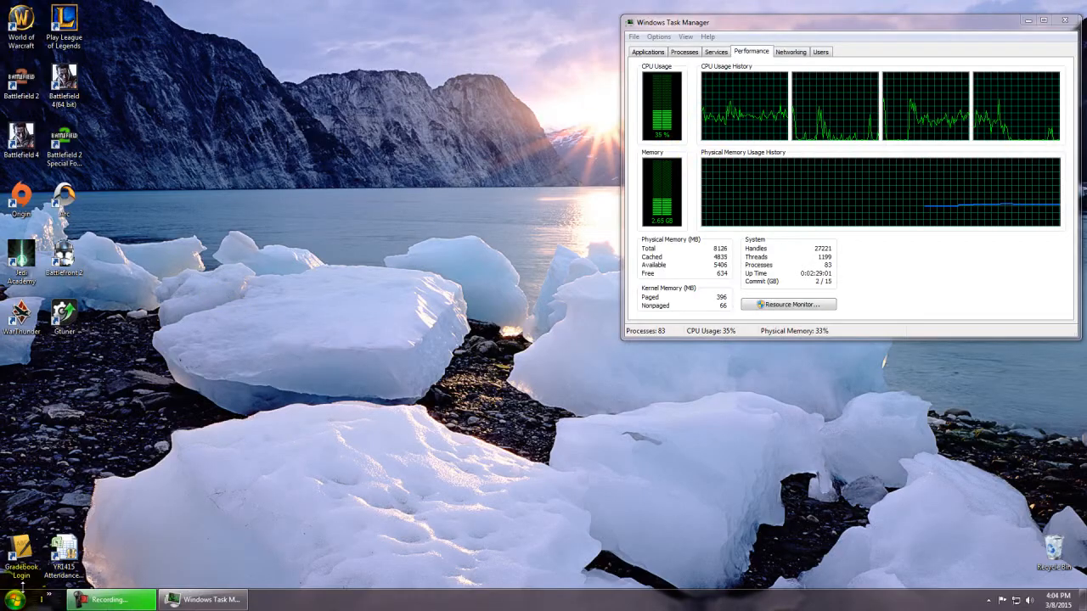
Step: Expand All Programs > CPUID > CPU-Z in the Start menu to reach the CPU-Z launcher
click(15, 598)
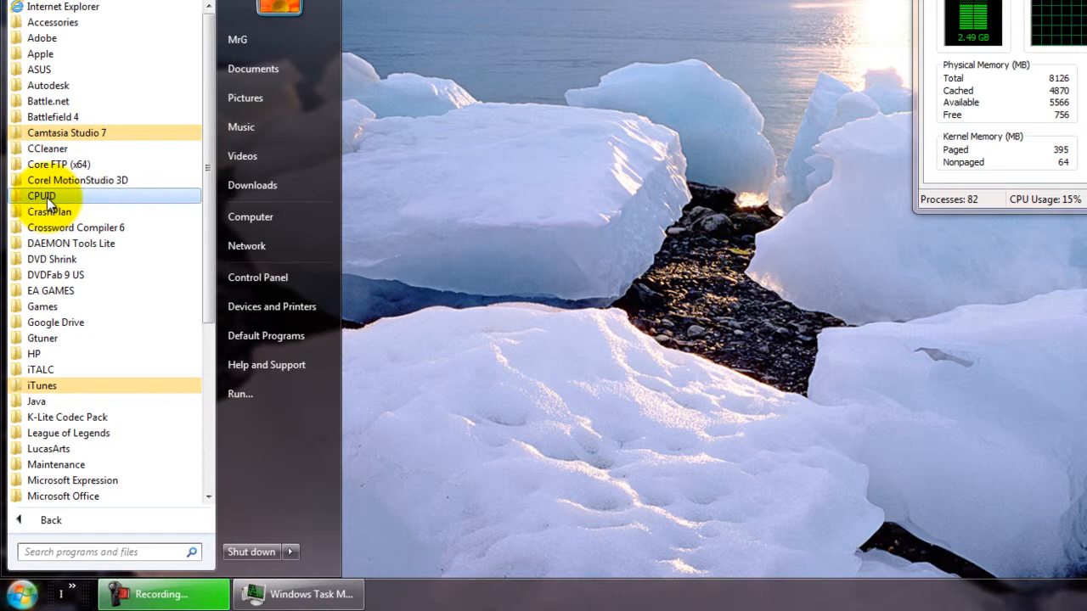
click(41, 195)
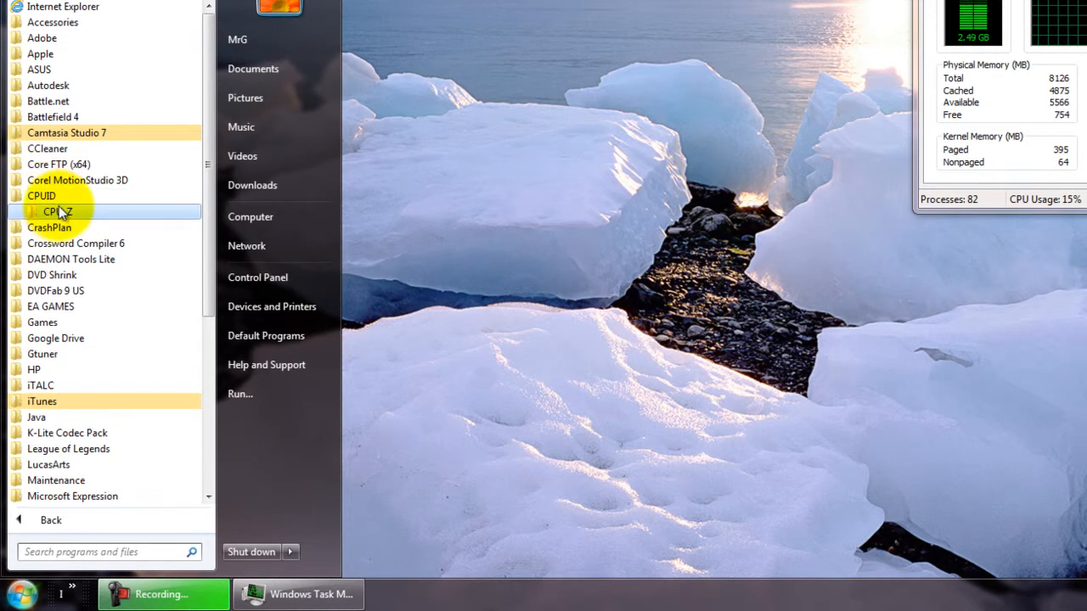
click(57, 211)
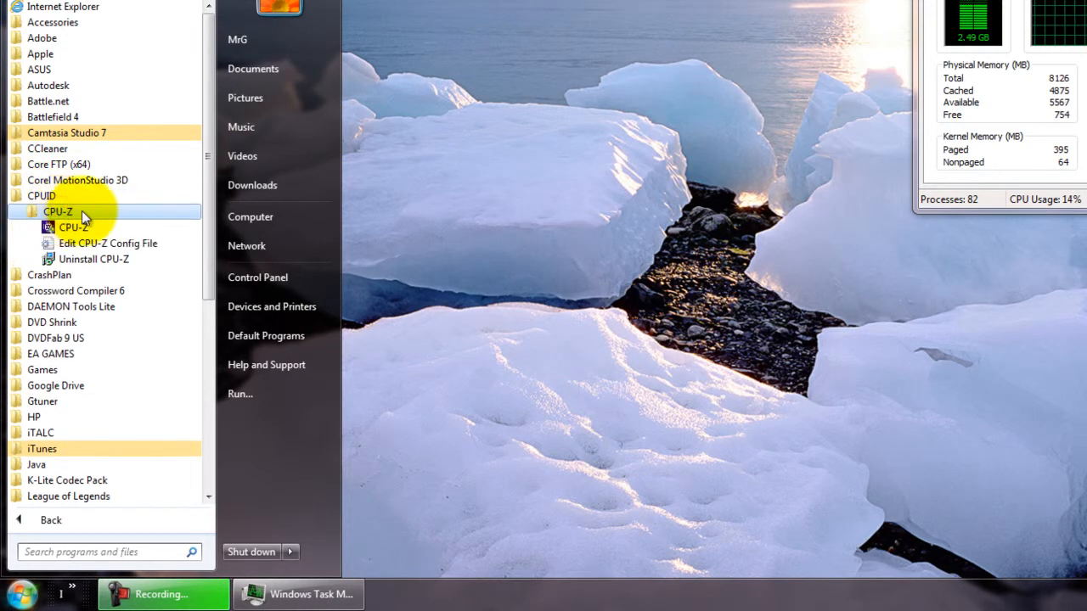
mouse_move(71, 227)
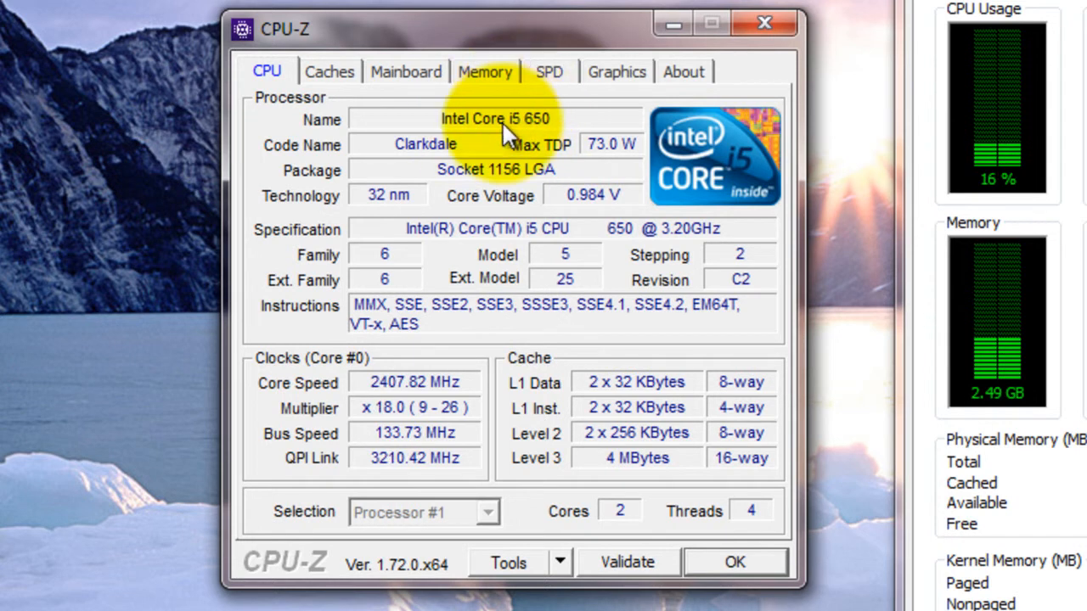
Step: Review the Caches, Mainboard, Memory and SPD pages, ending on the 2048 MB G.Skill DDR3 module
click(330, 72)
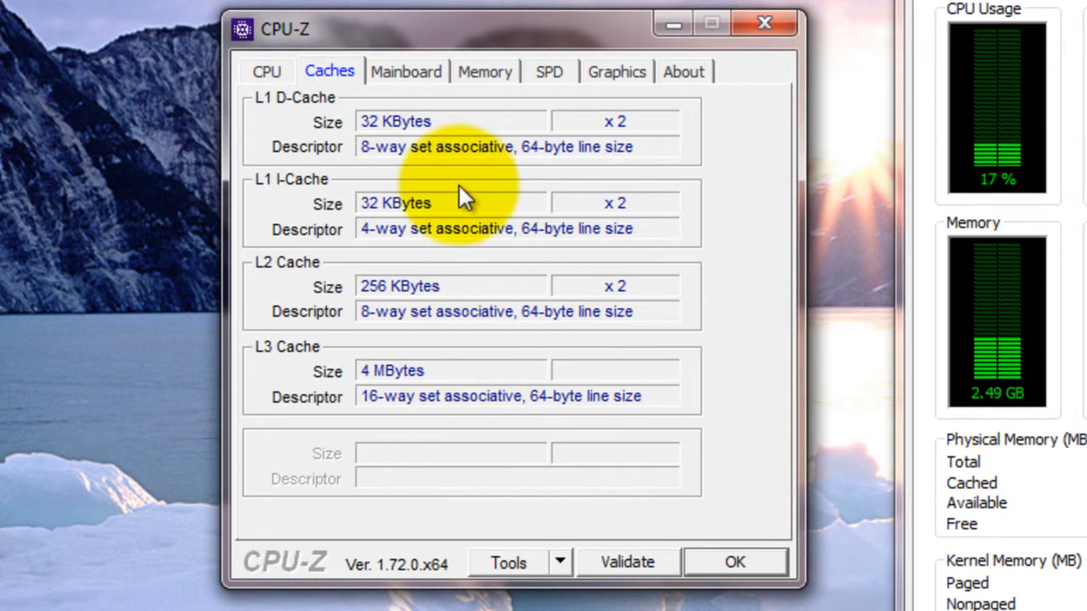
click(406, 71)
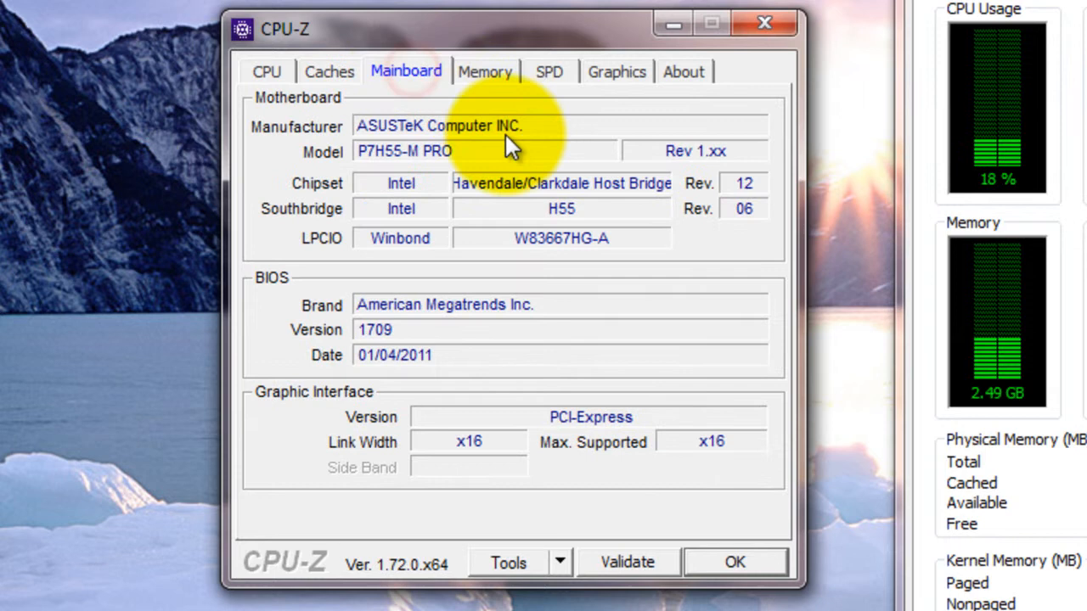
mouse_move(569, 146)
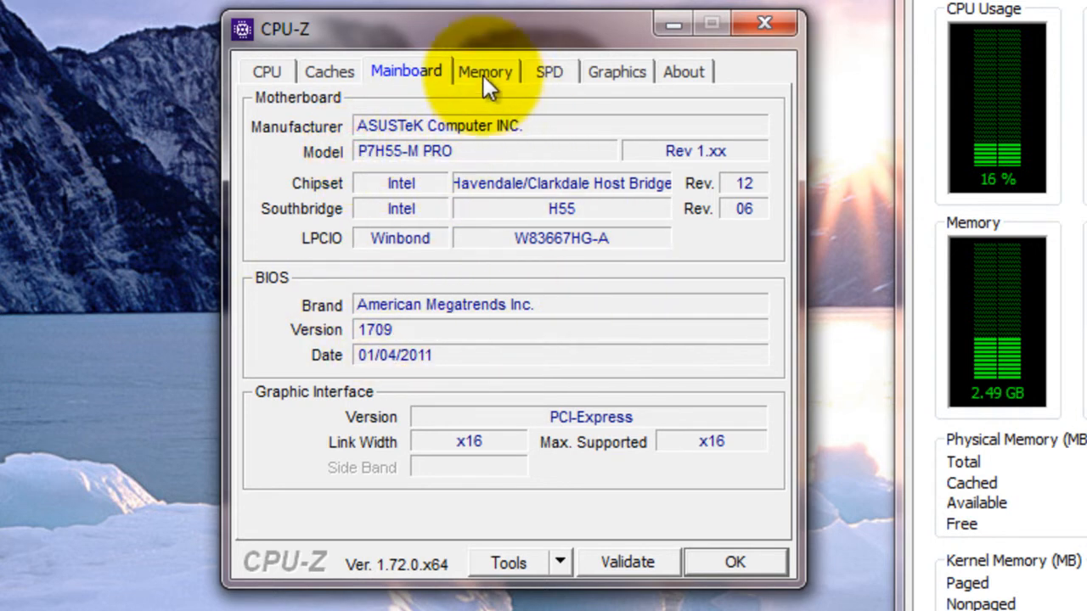
click(486, 71)
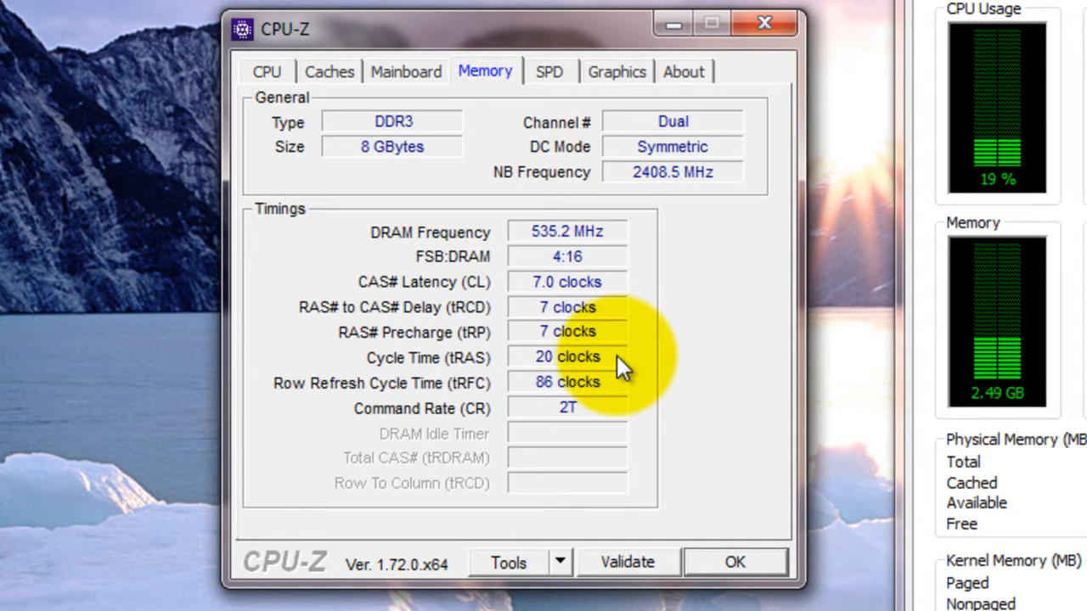
click(548, 71)
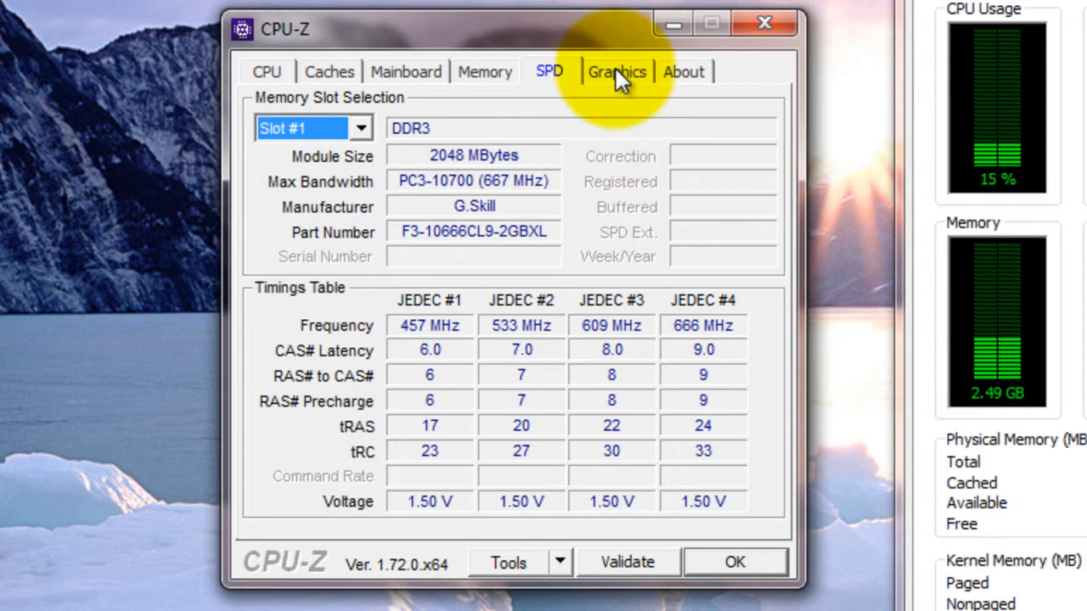
Step: Show the Graphics page reporting the NVIDIA GeForce GTX 650 Ti with 1024 MB
click(617, 71)
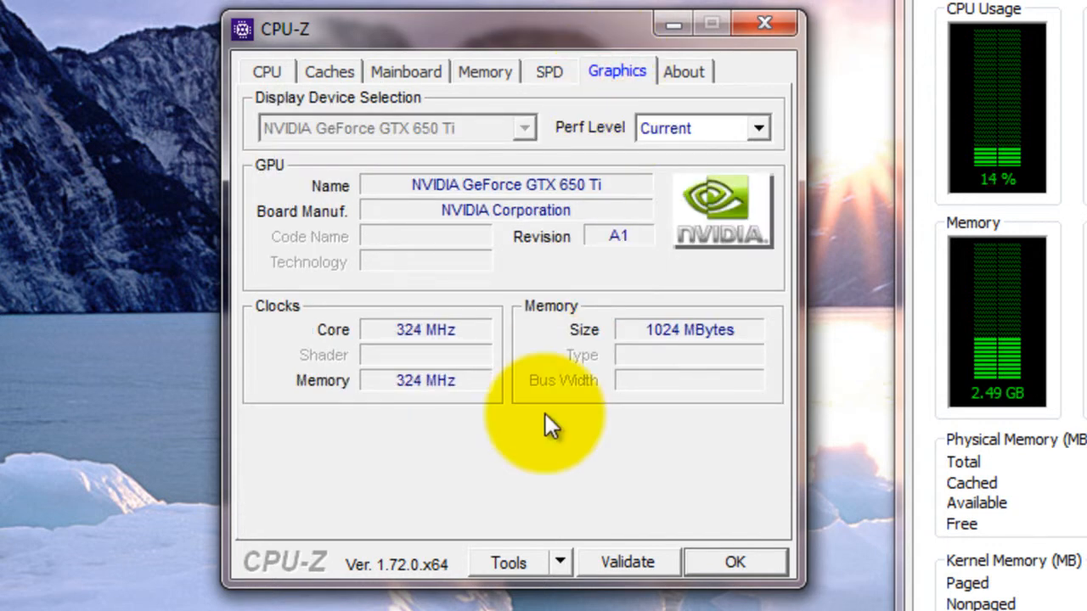
mouse_move(557, 200)
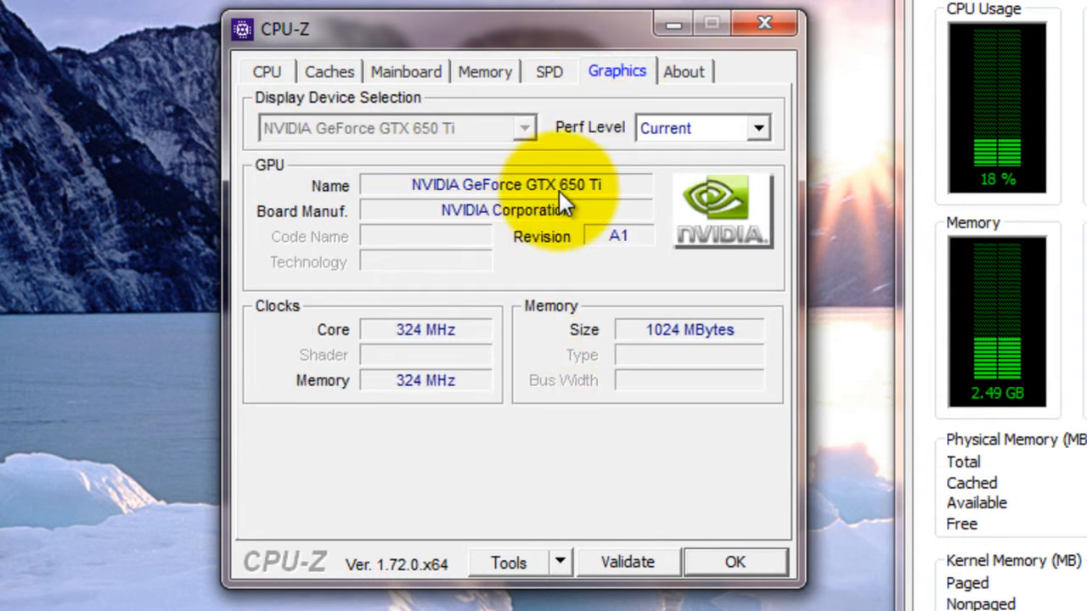
mouse_move(620, 204)
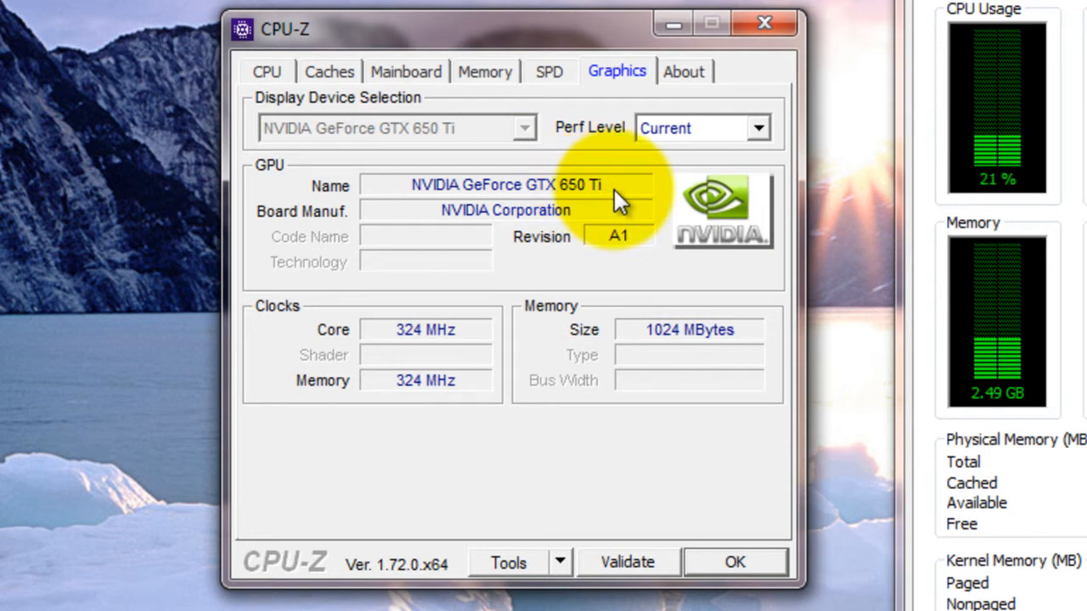
mouse_move(558, 195)
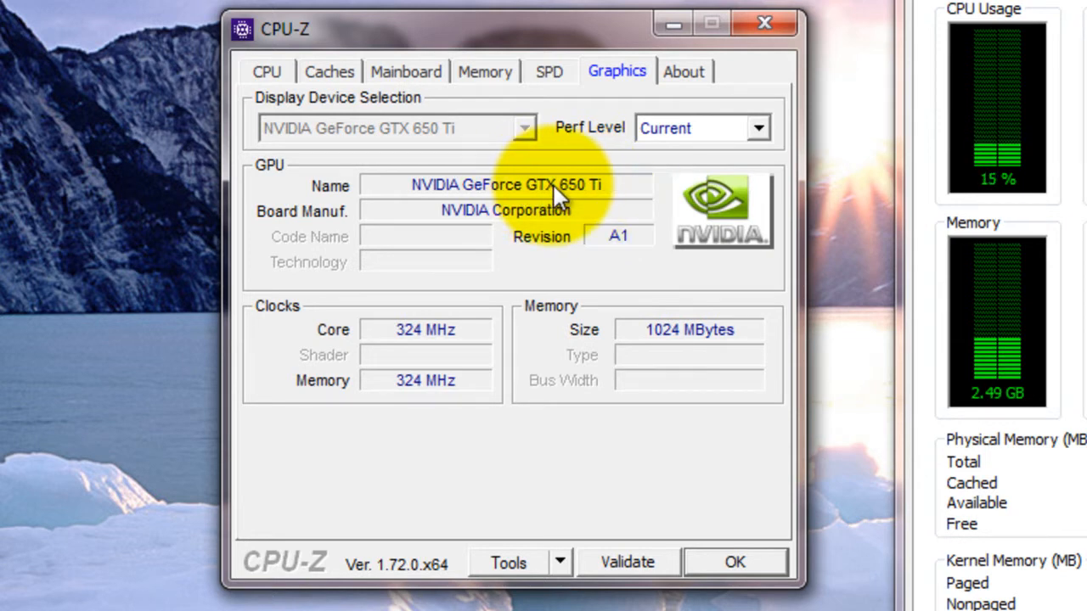
mouse_move(518, 340)
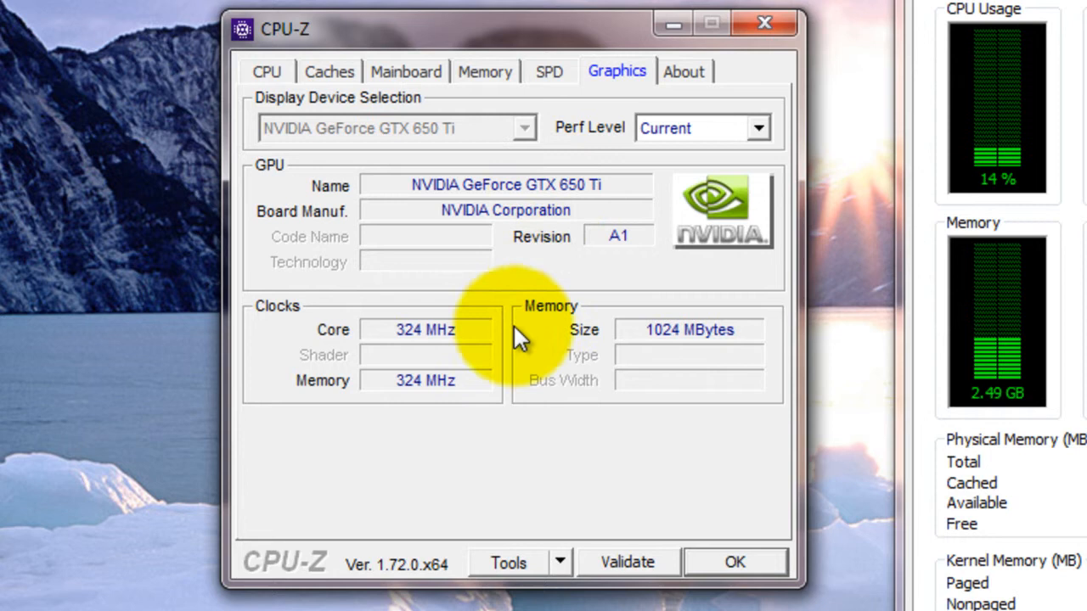
mouse_move(492, 433)
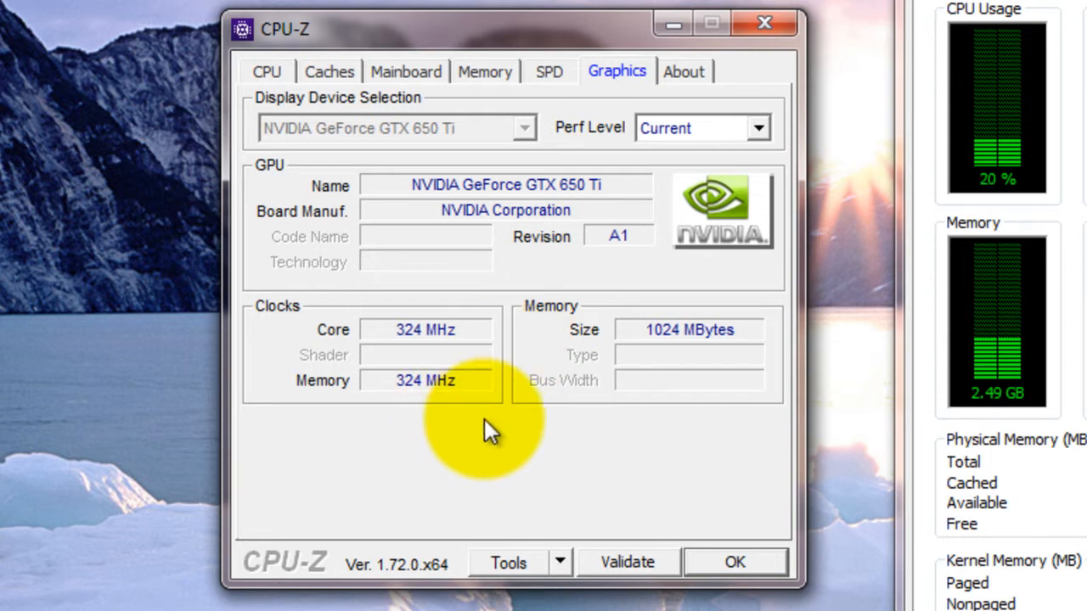
mouse_move(671, 360)
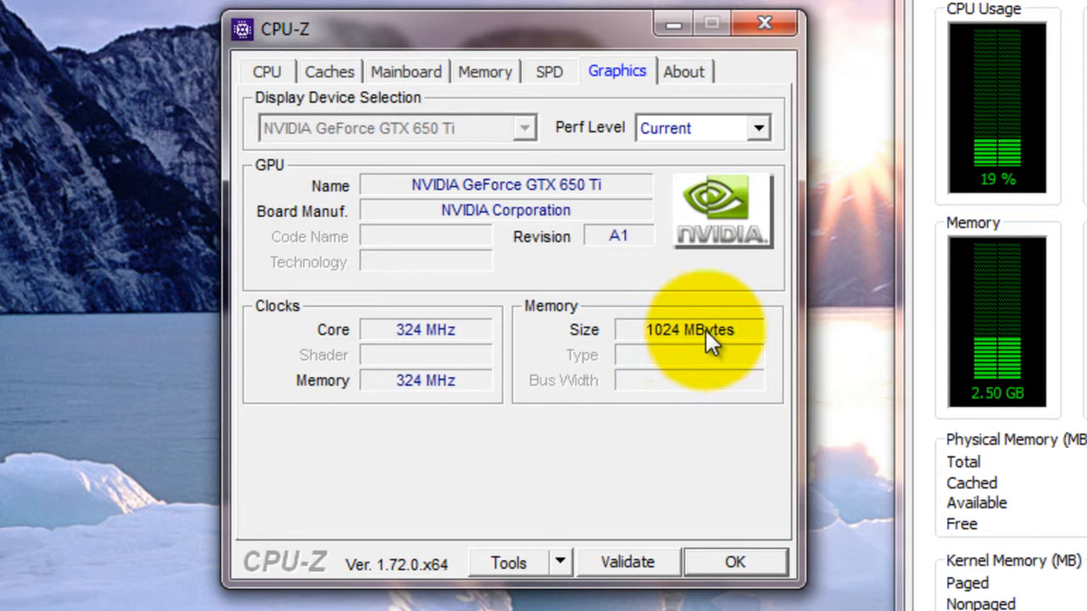
mouse_move(472, 263)
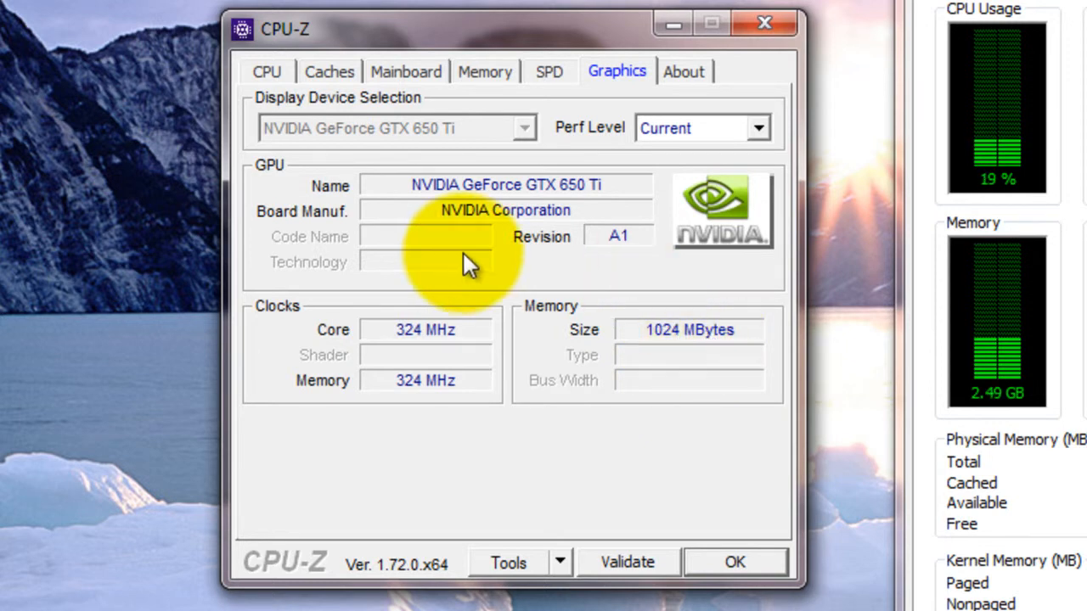
mouse_move(458, 269)
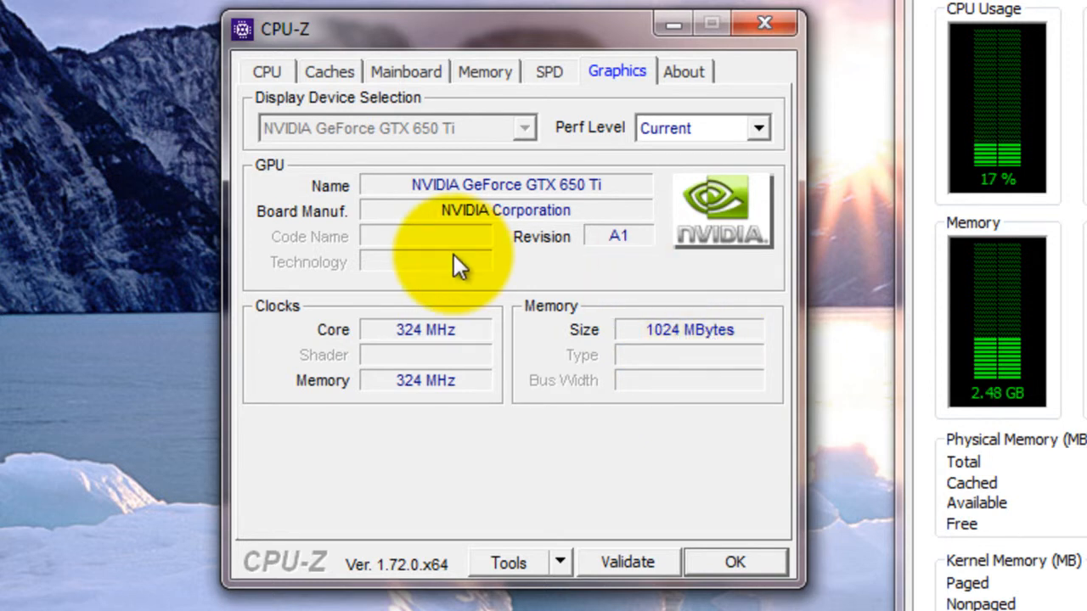
mouse_move(479, 234)
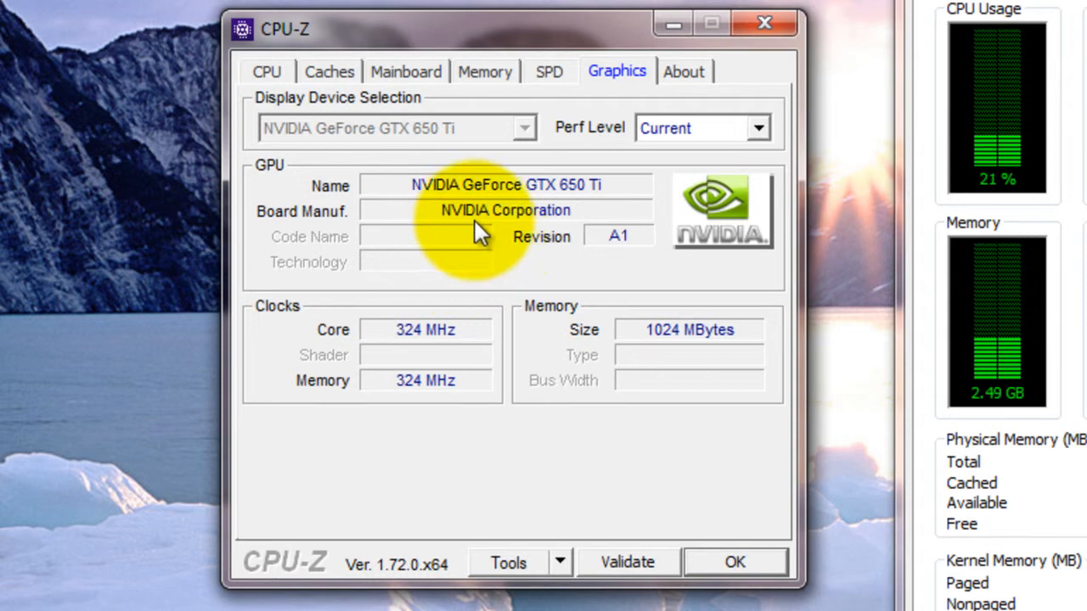
mouse_move(425, 43)
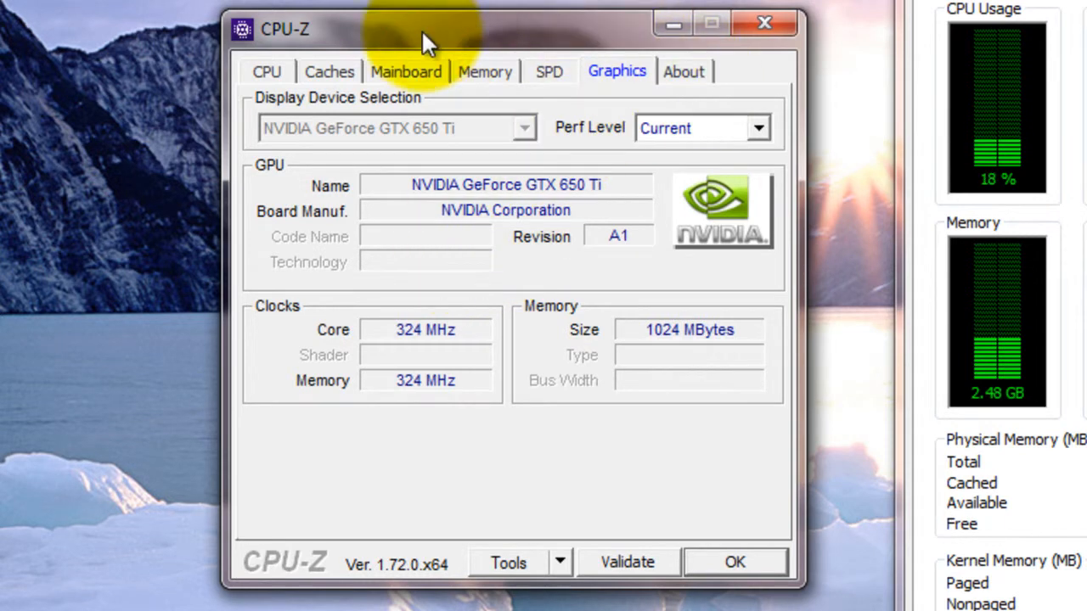